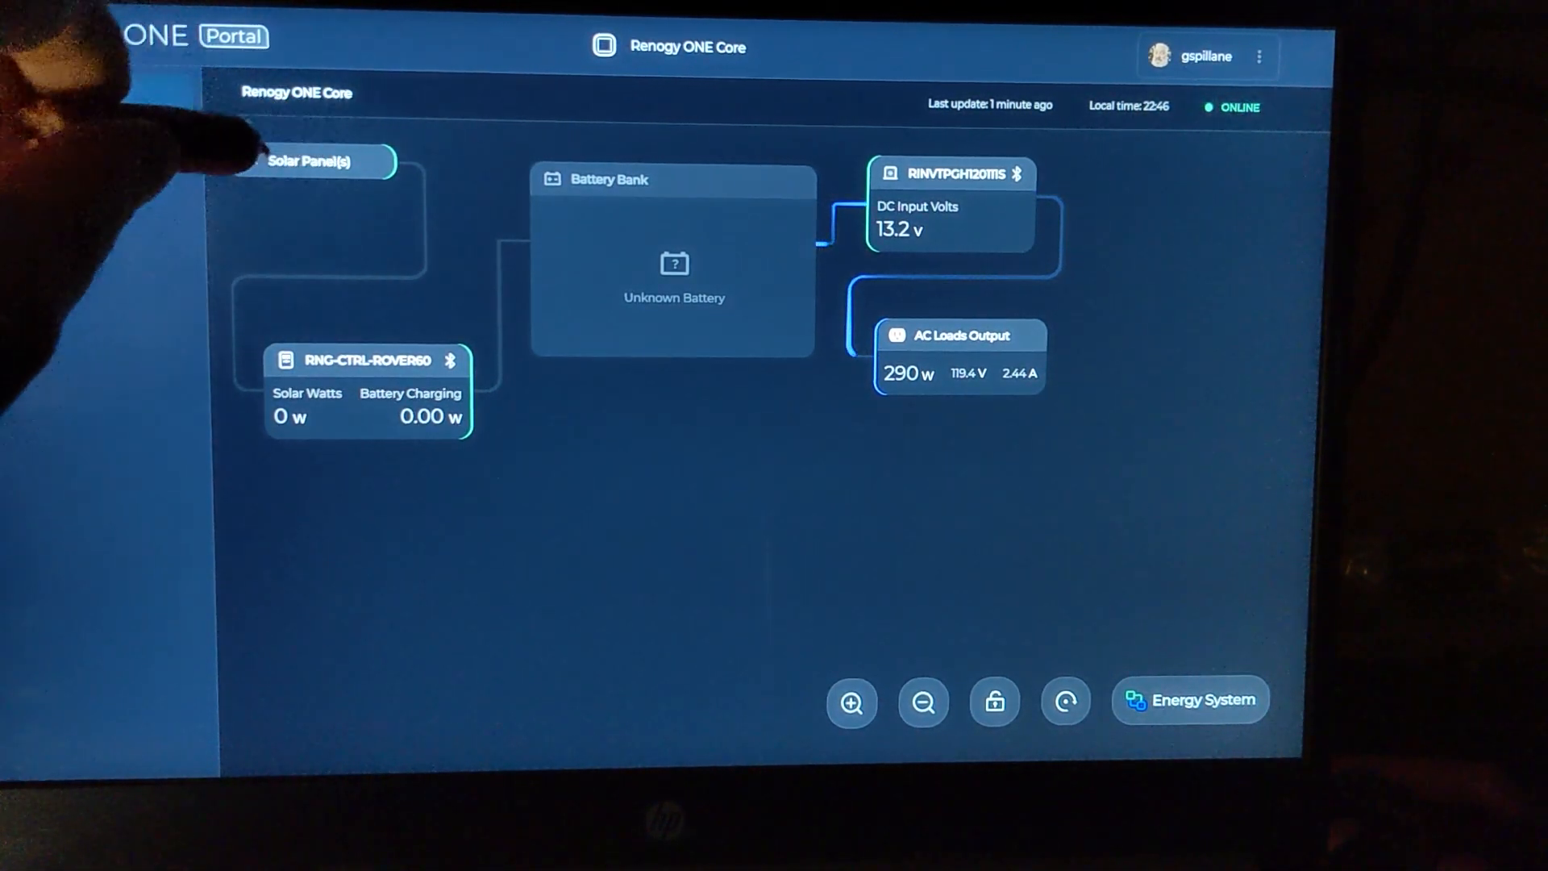
# Step: View the energy system connection map from the overview diagram and close it again
pyautogui.click(153, 37)
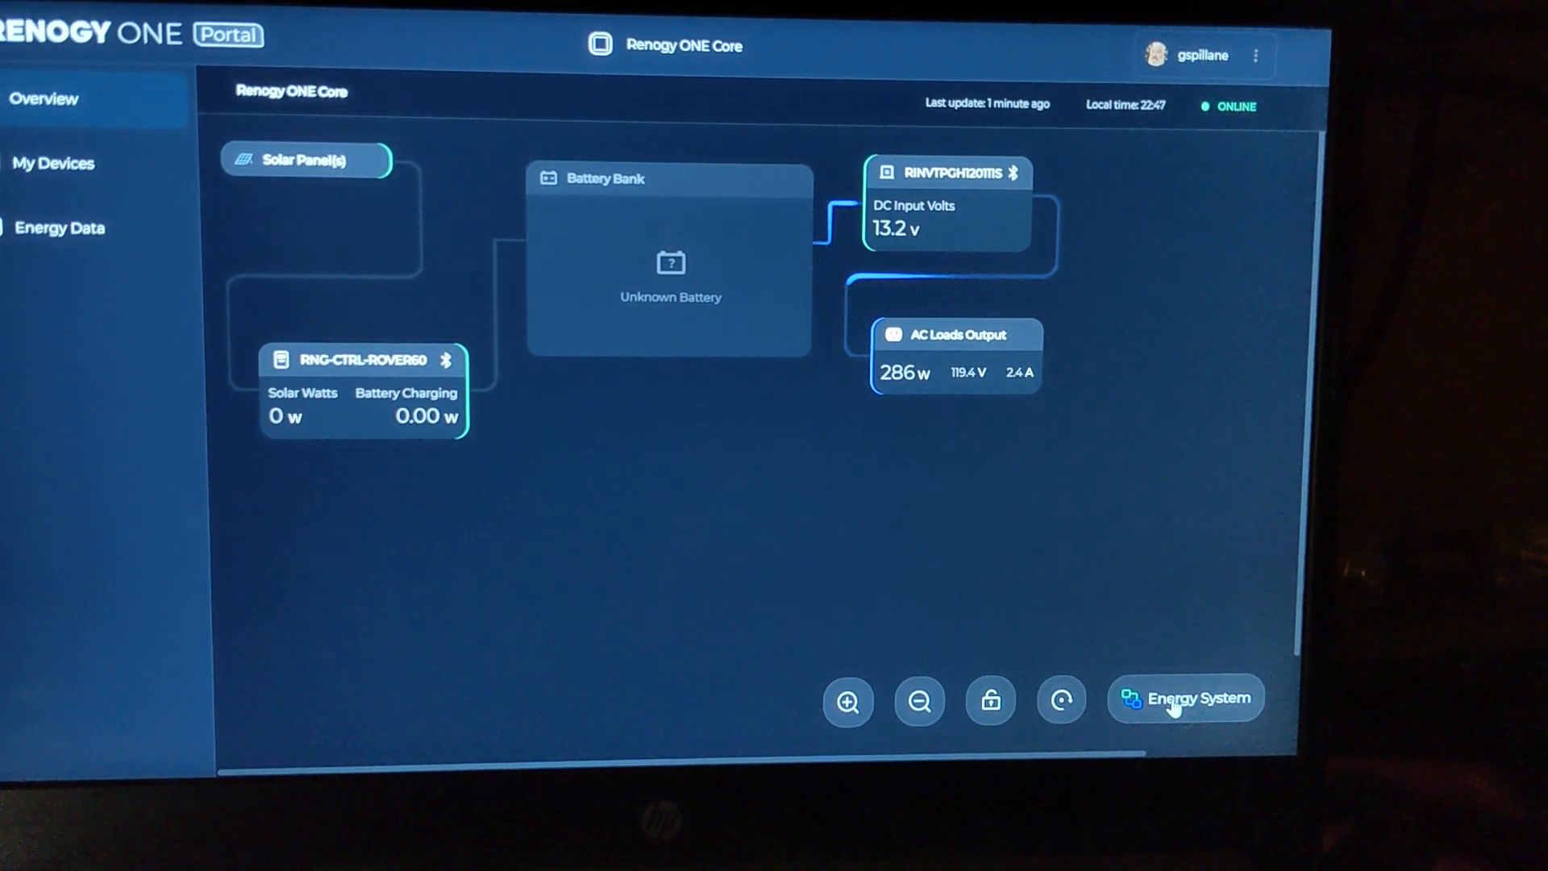
pyautogui.click(1185, 698)
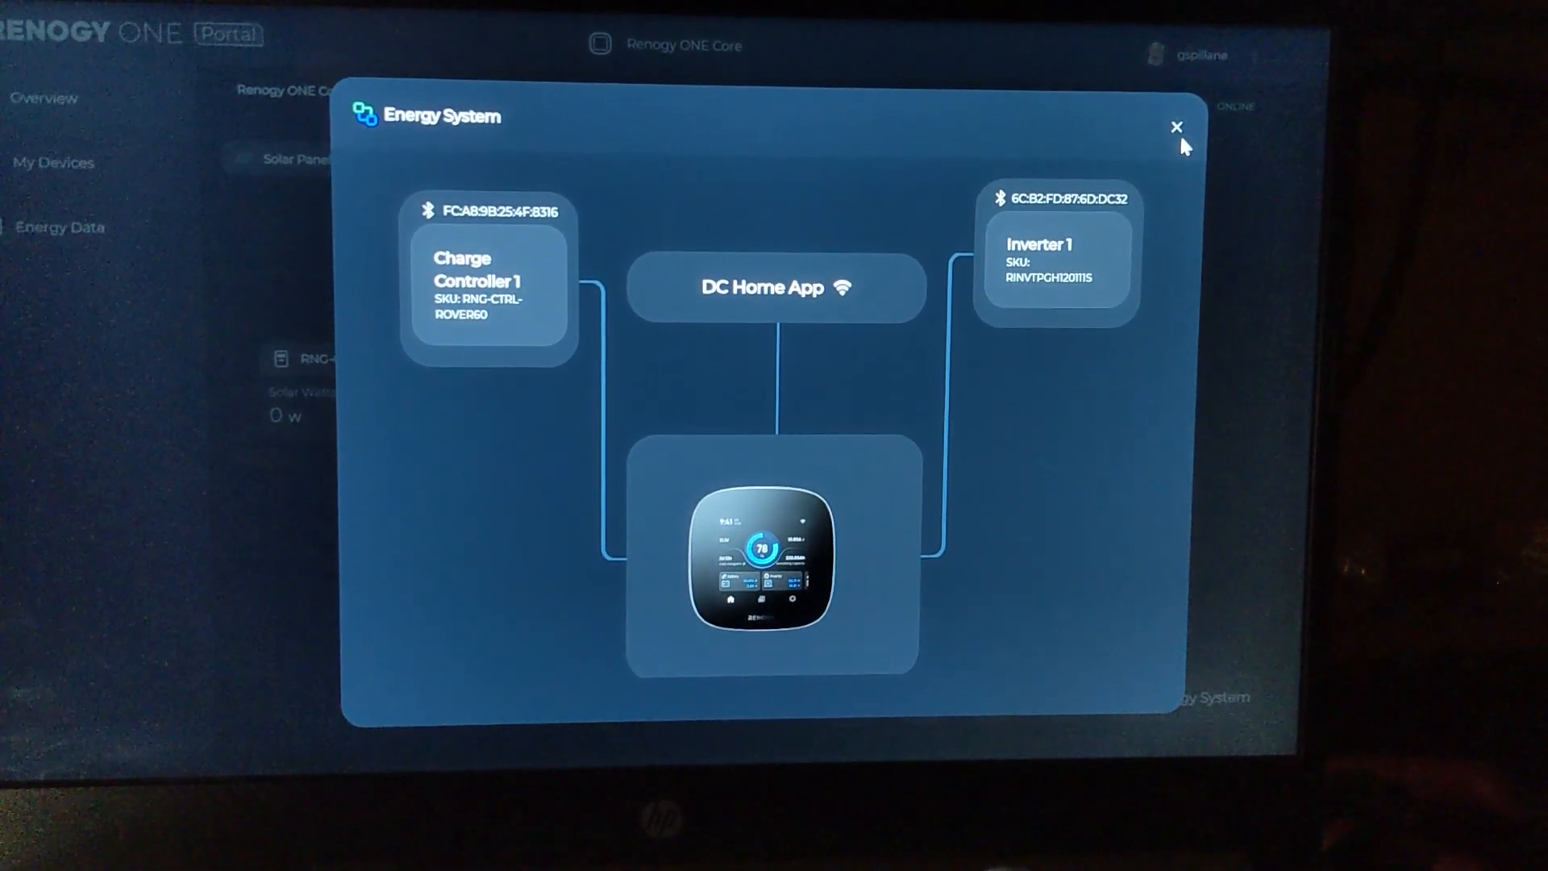
pyautogui.click(1173, 127)
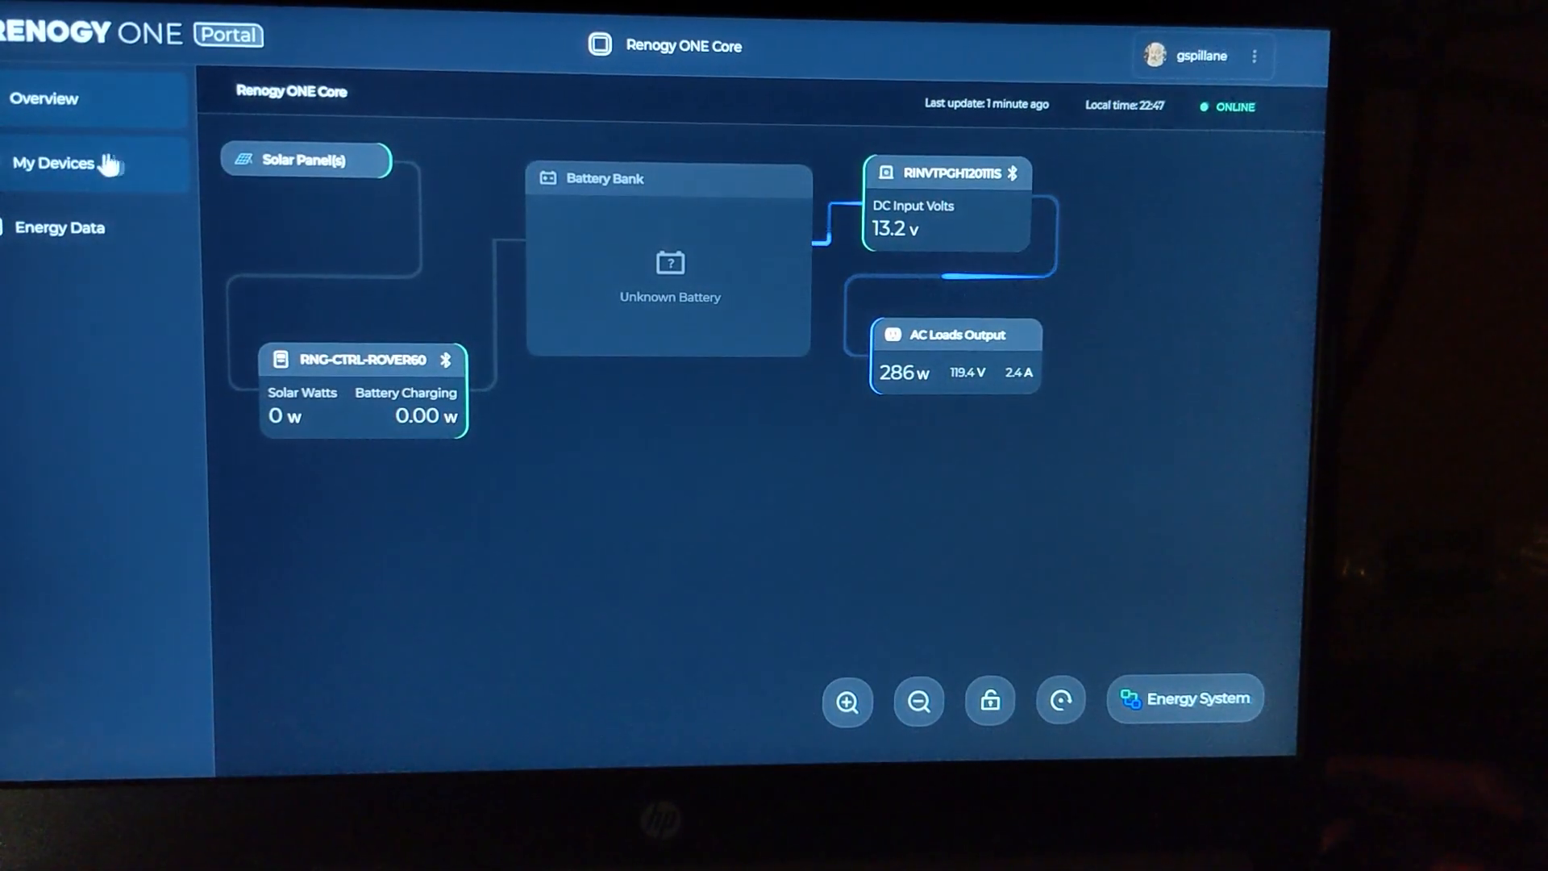
# Step: Show My Devices with the inverter readings and the ROVER60 controller's solar, DC load and settings details
pyautogui.click(55, 163)
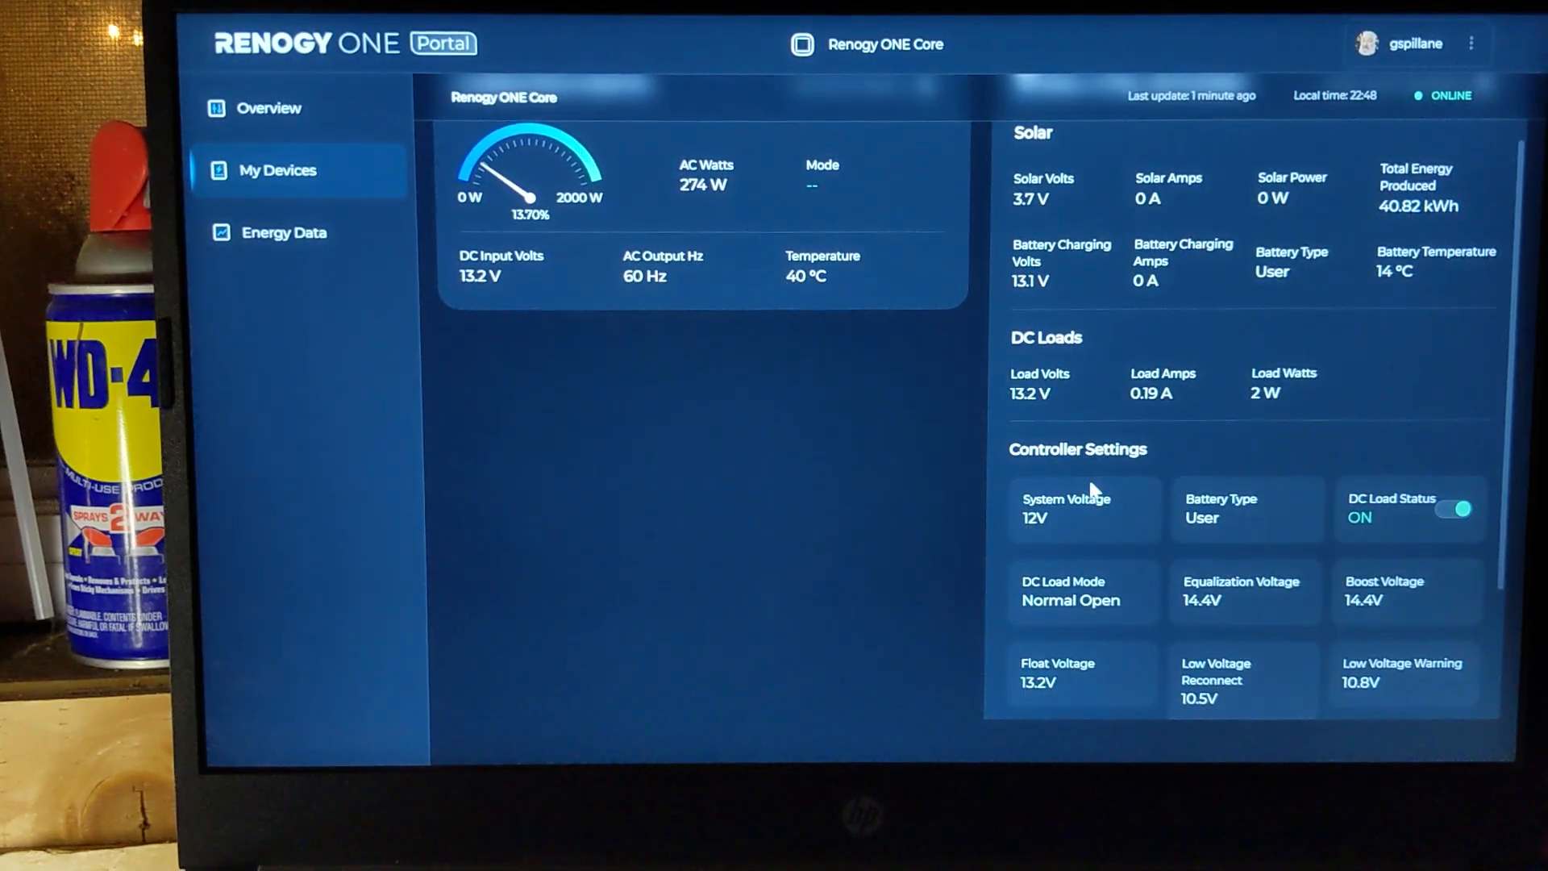
pyautogui.scroll(-3)
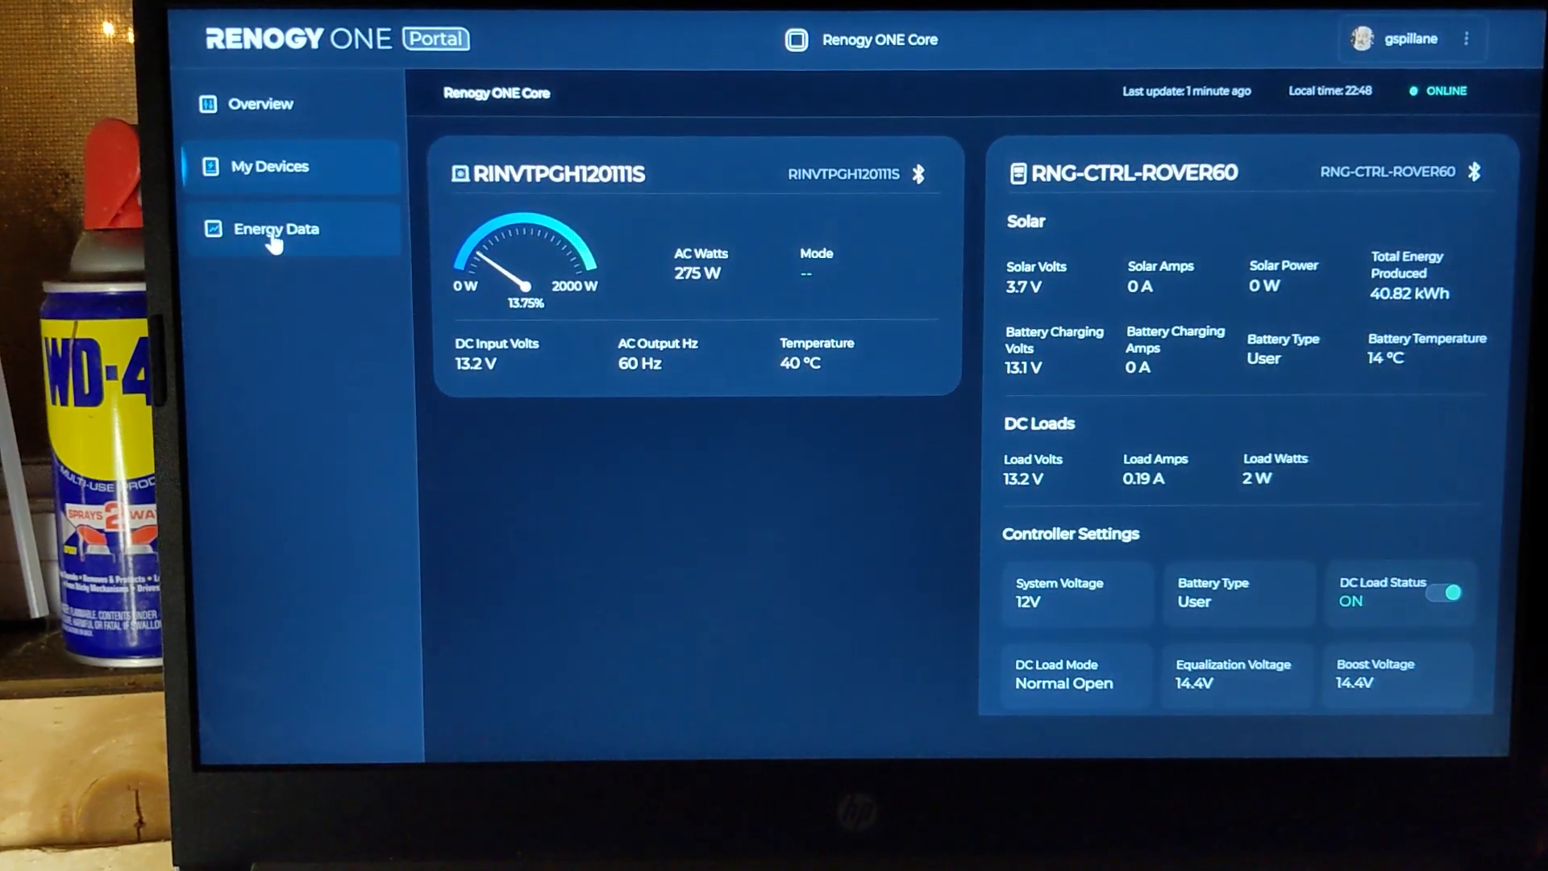
# Step: Show the Energy Data page with the Total Solar Yield History & Forecast chart for the ROVER60
pyautogui.click(276, 228)
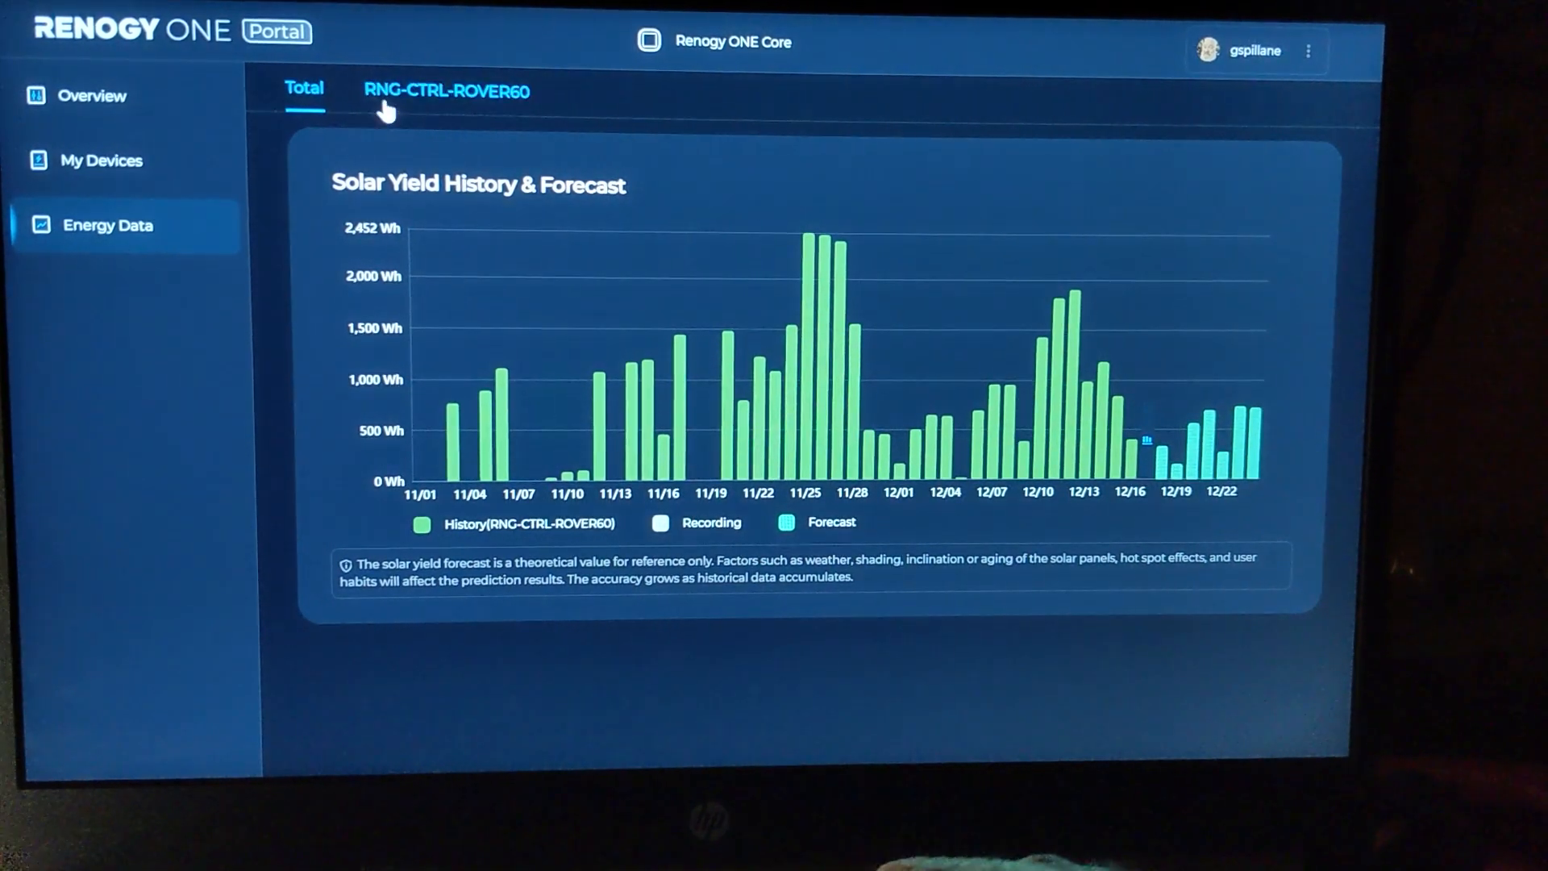
# Step: Show ROVER60-only energy data: 51 running days, 40.82 kWh generated, 9.87 kWh consumed, daily yield chart
pyautogui.click(445, 91)
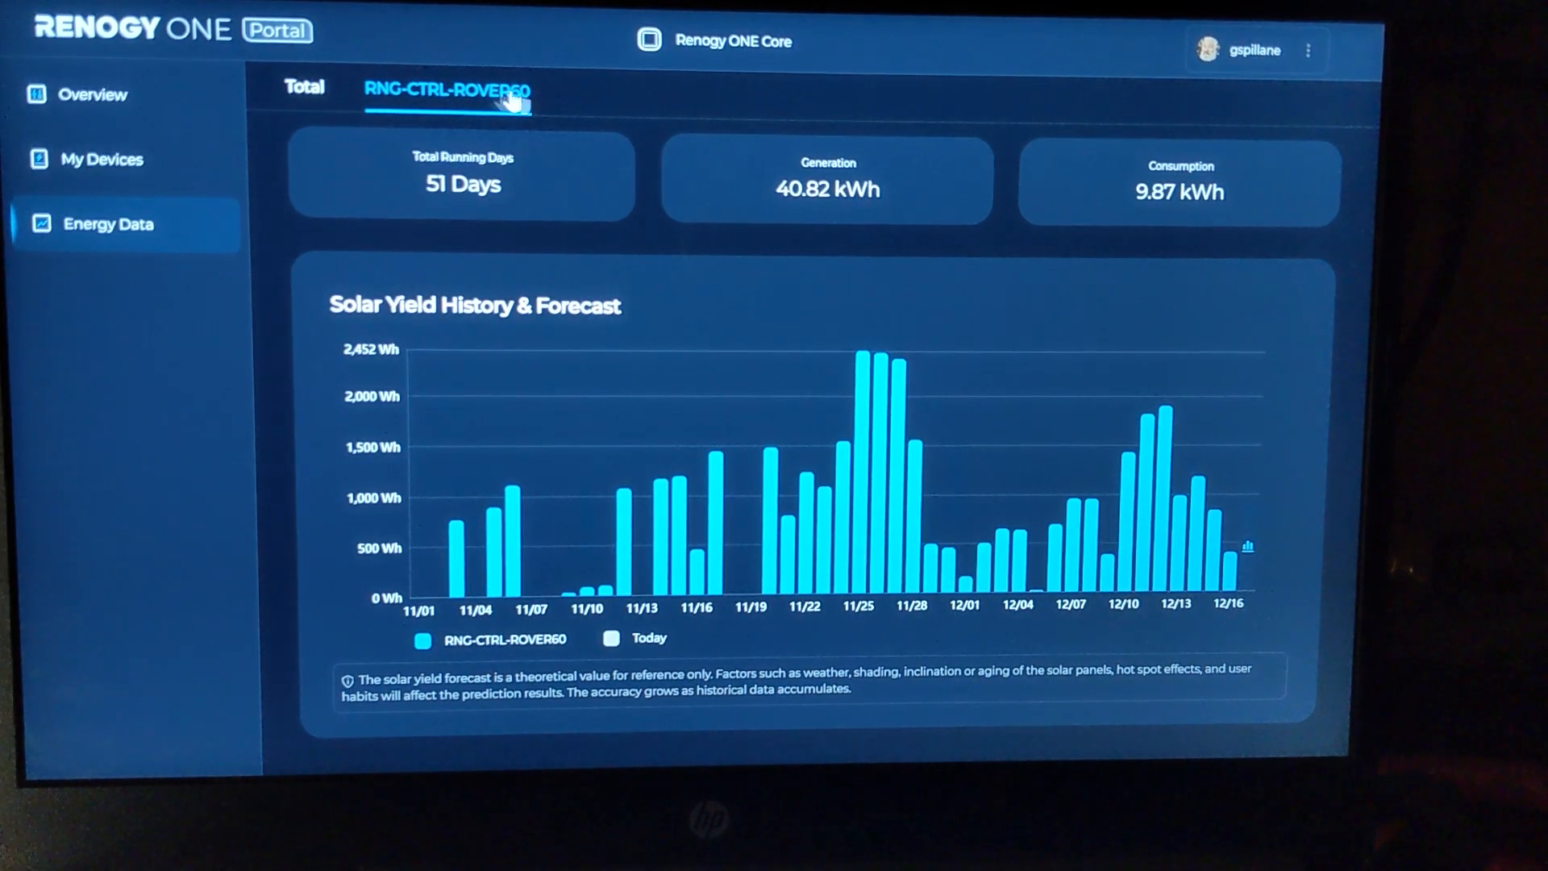
pyautogui.moveTo(567, 217)
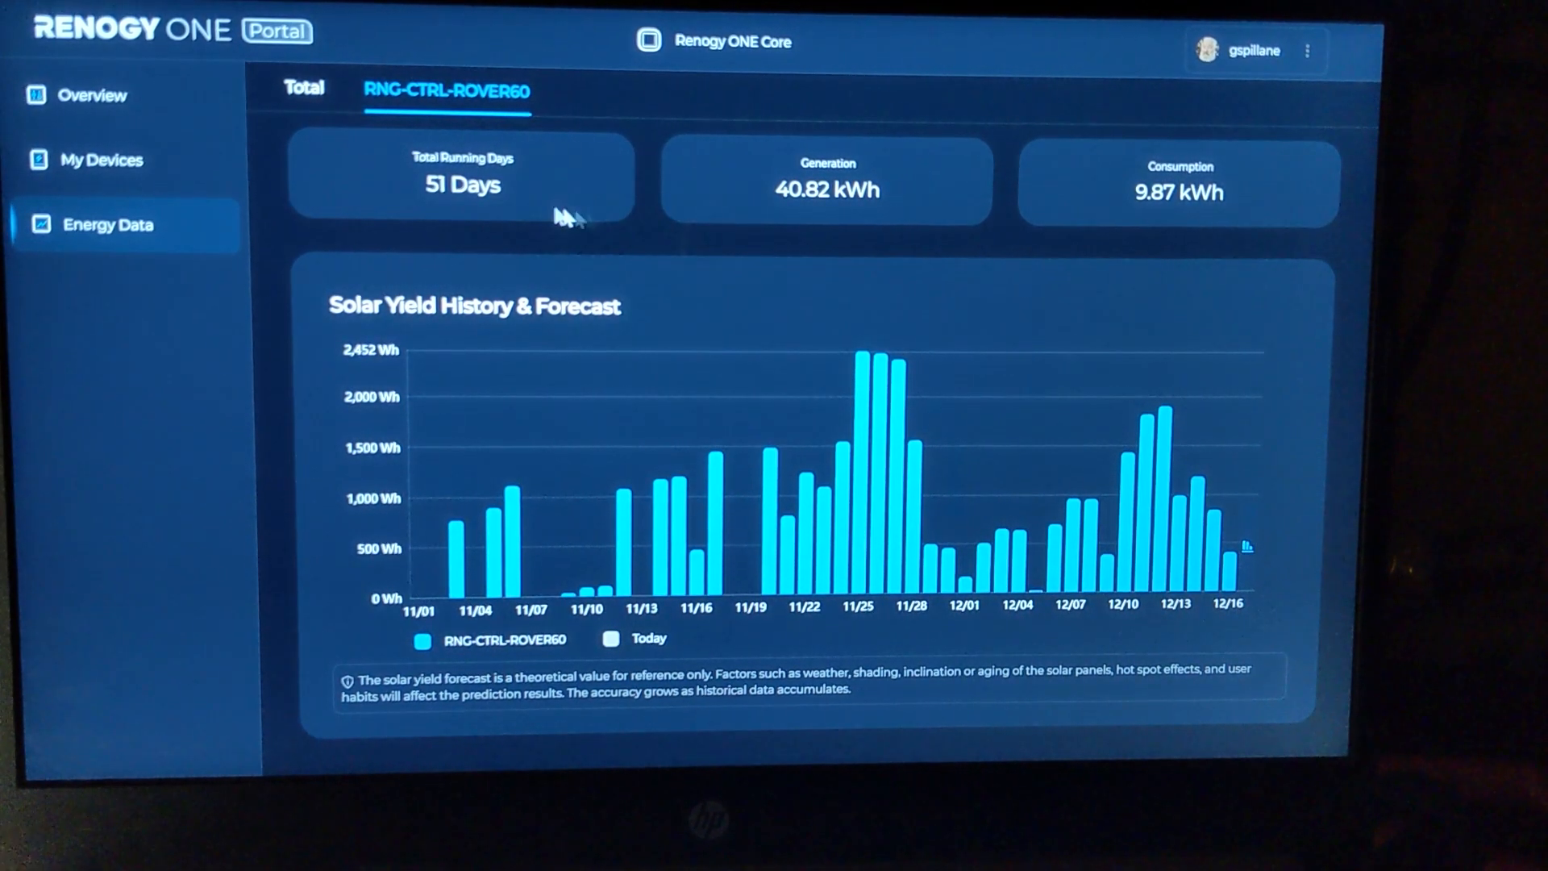
pyautogui.moveTo(523, 204)
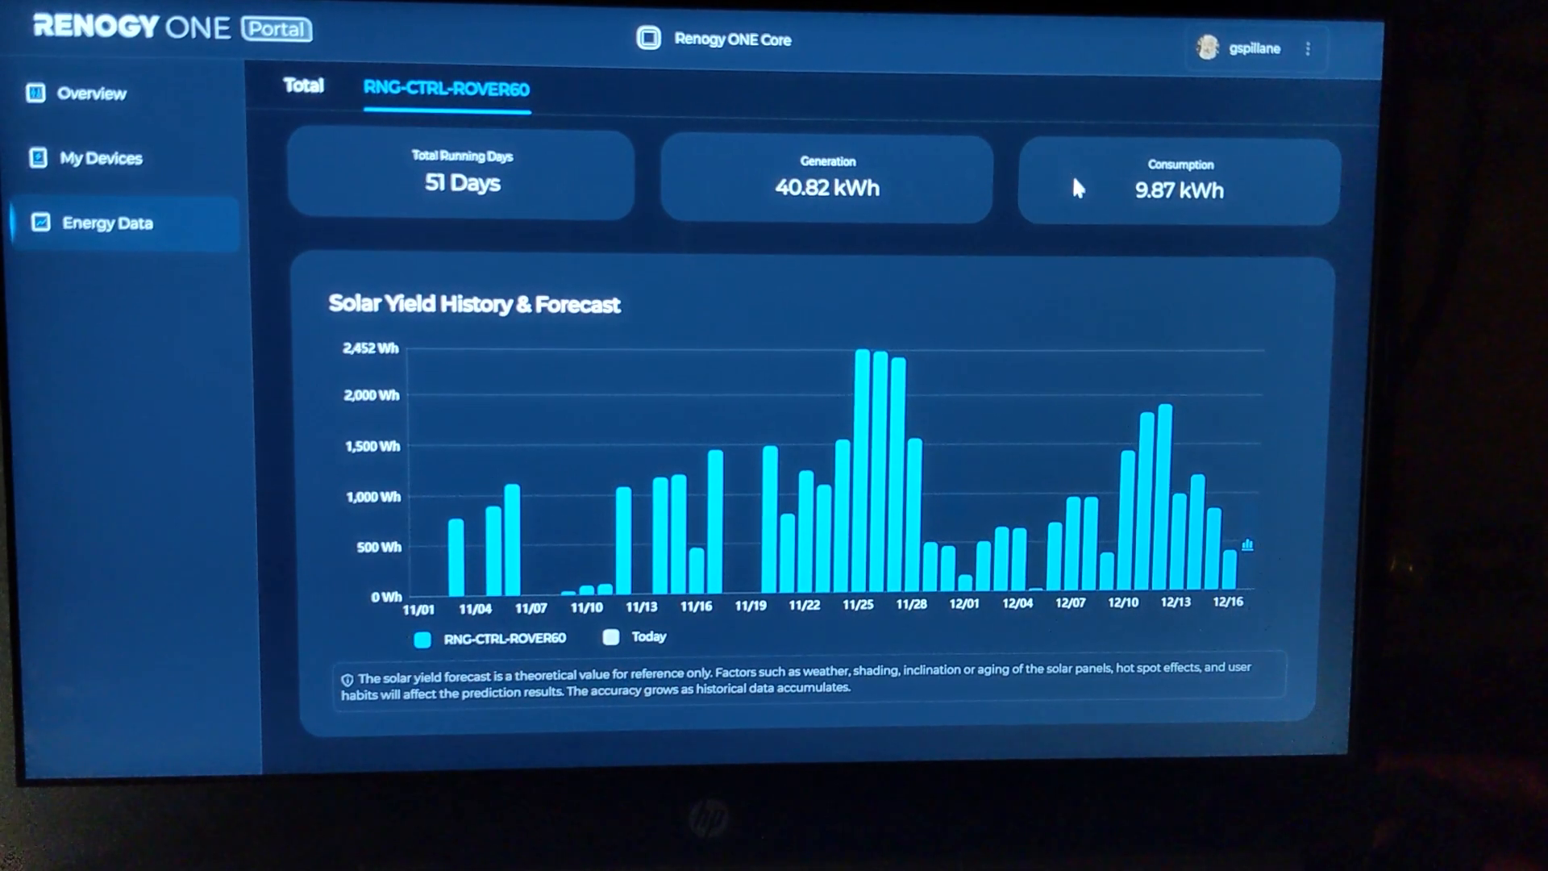
pyautogui.moveTo(1159, 226)
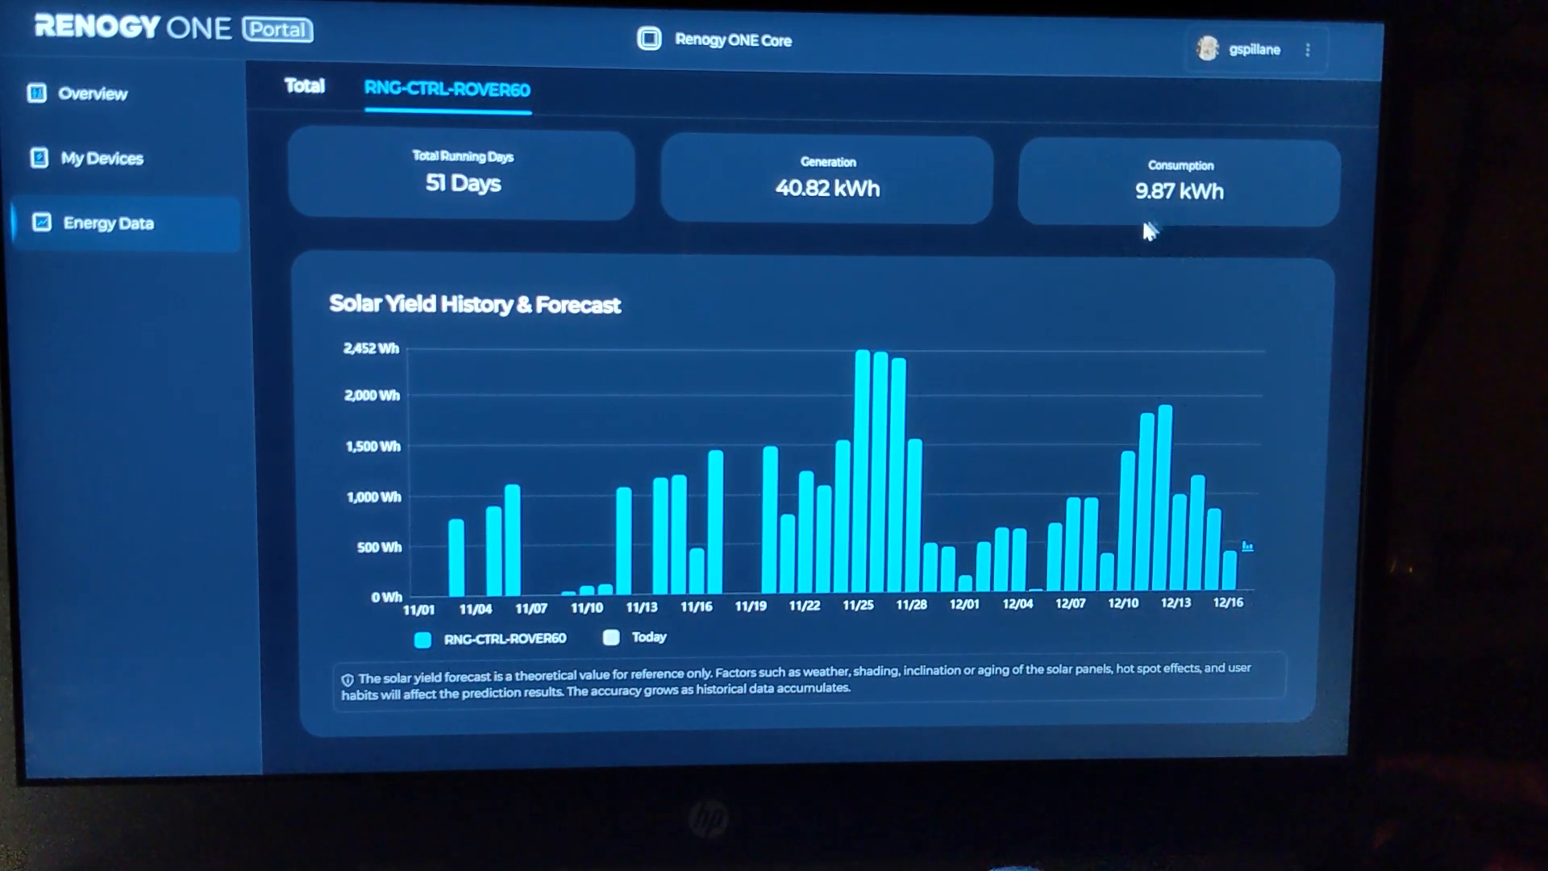
pyautogui.moveTo(1052, 445)
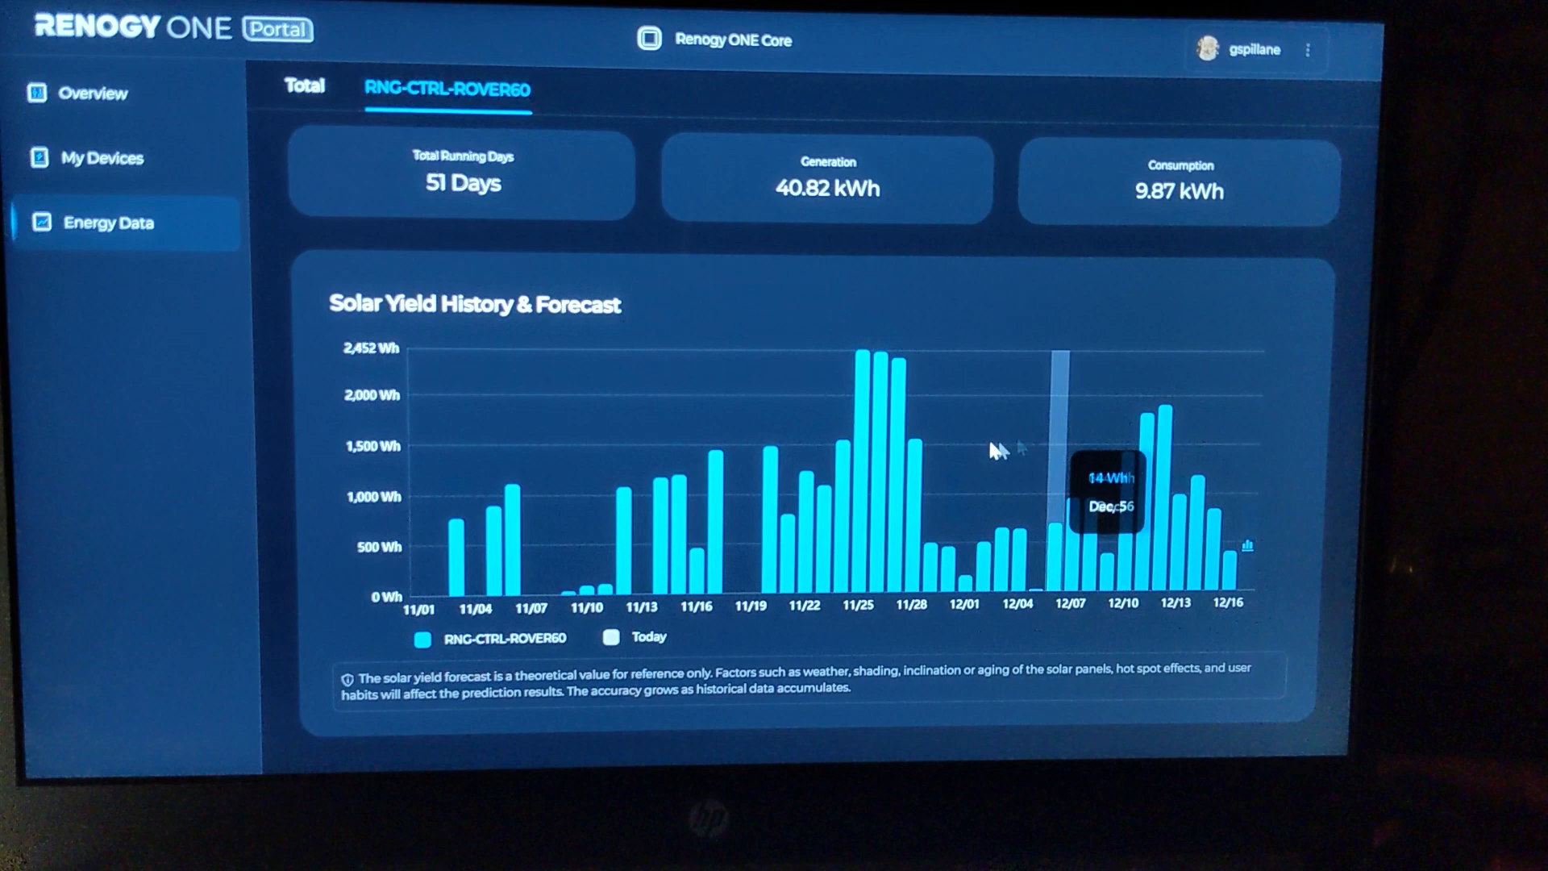
pyautogui.moveTo(898, 429)
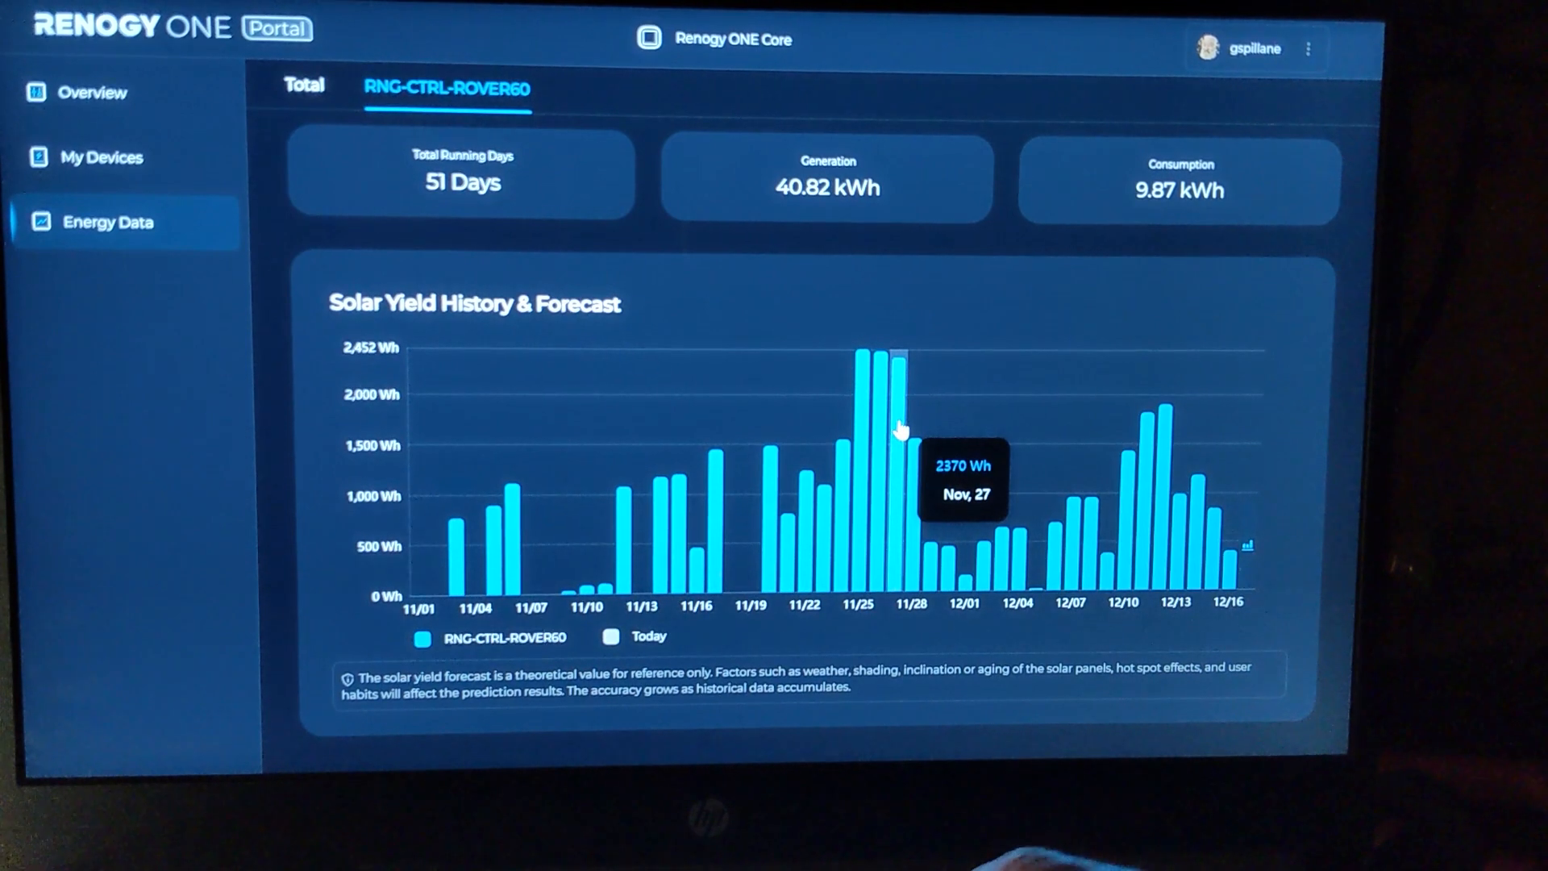
pyautogui.moveTo(852, 419)
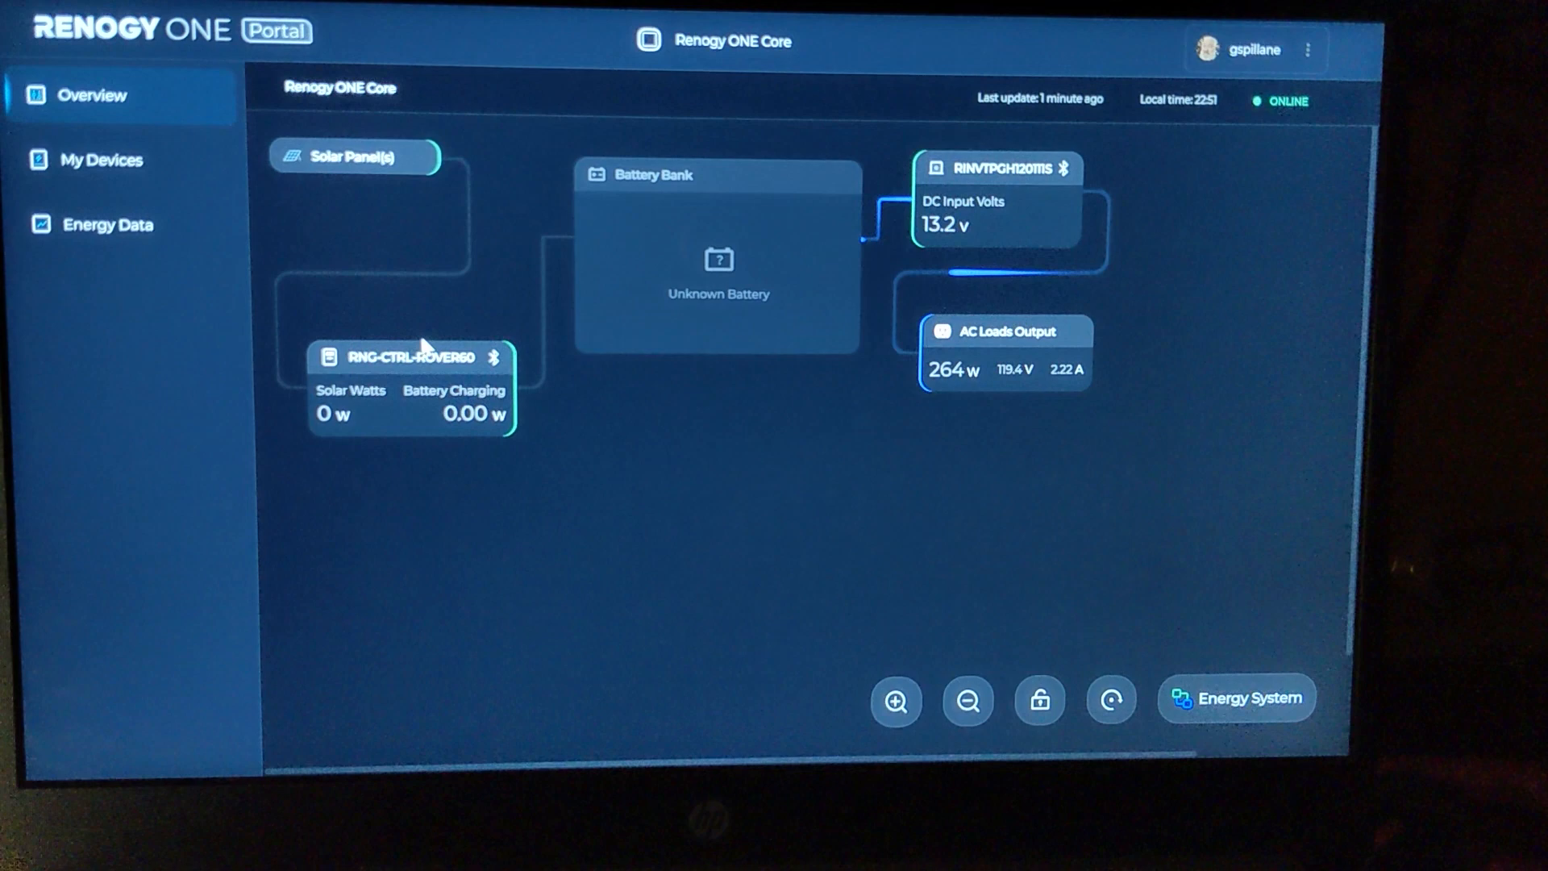
pyautogui.moveTo(701, 410)
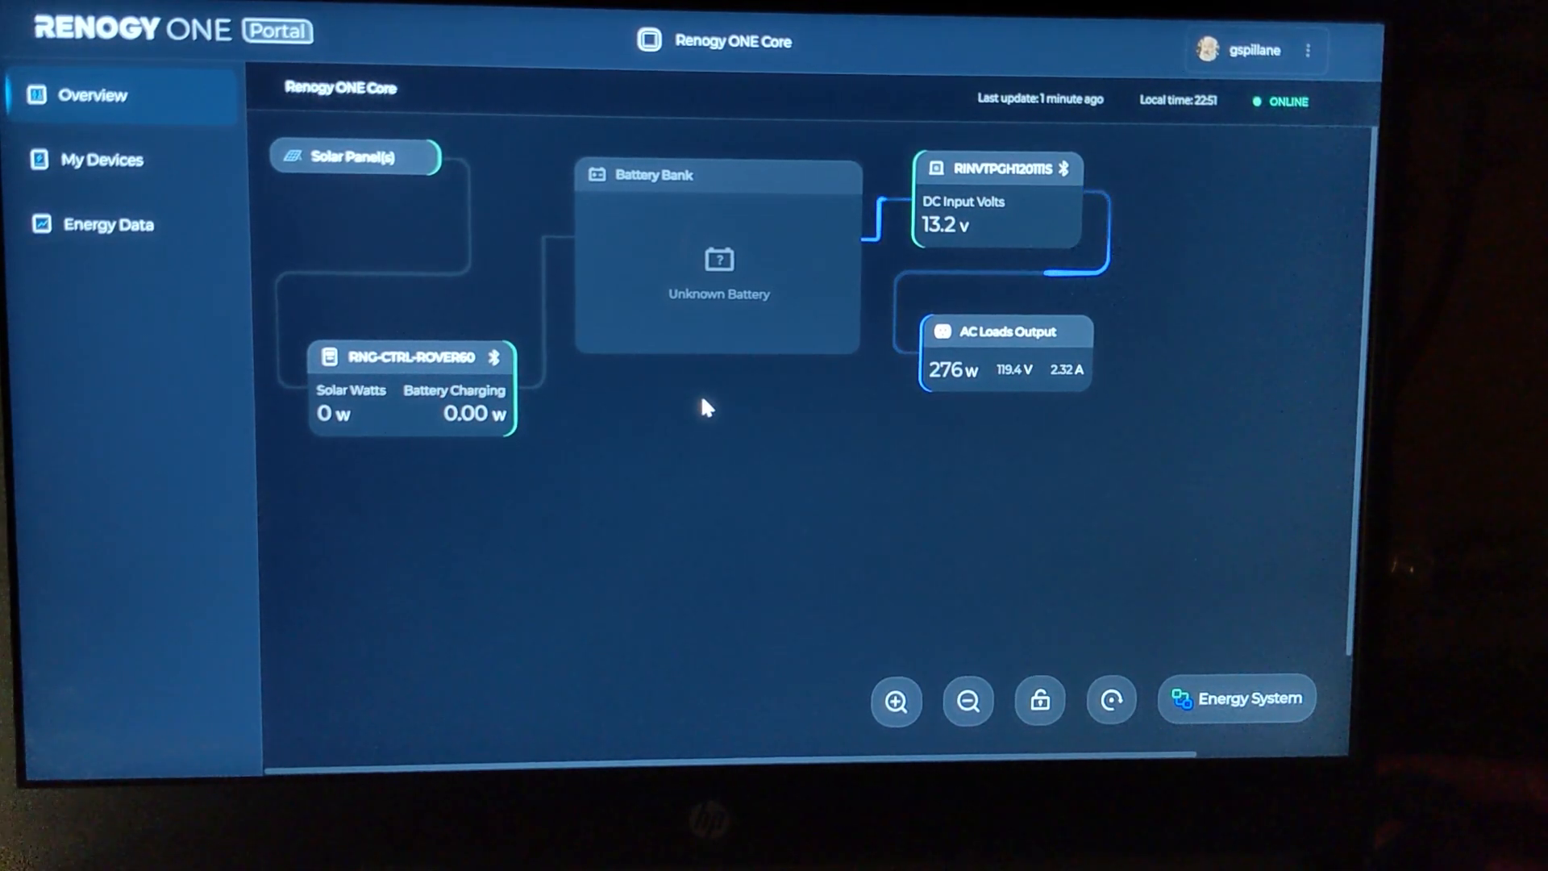
pyautogui.moveTo(864, 372)
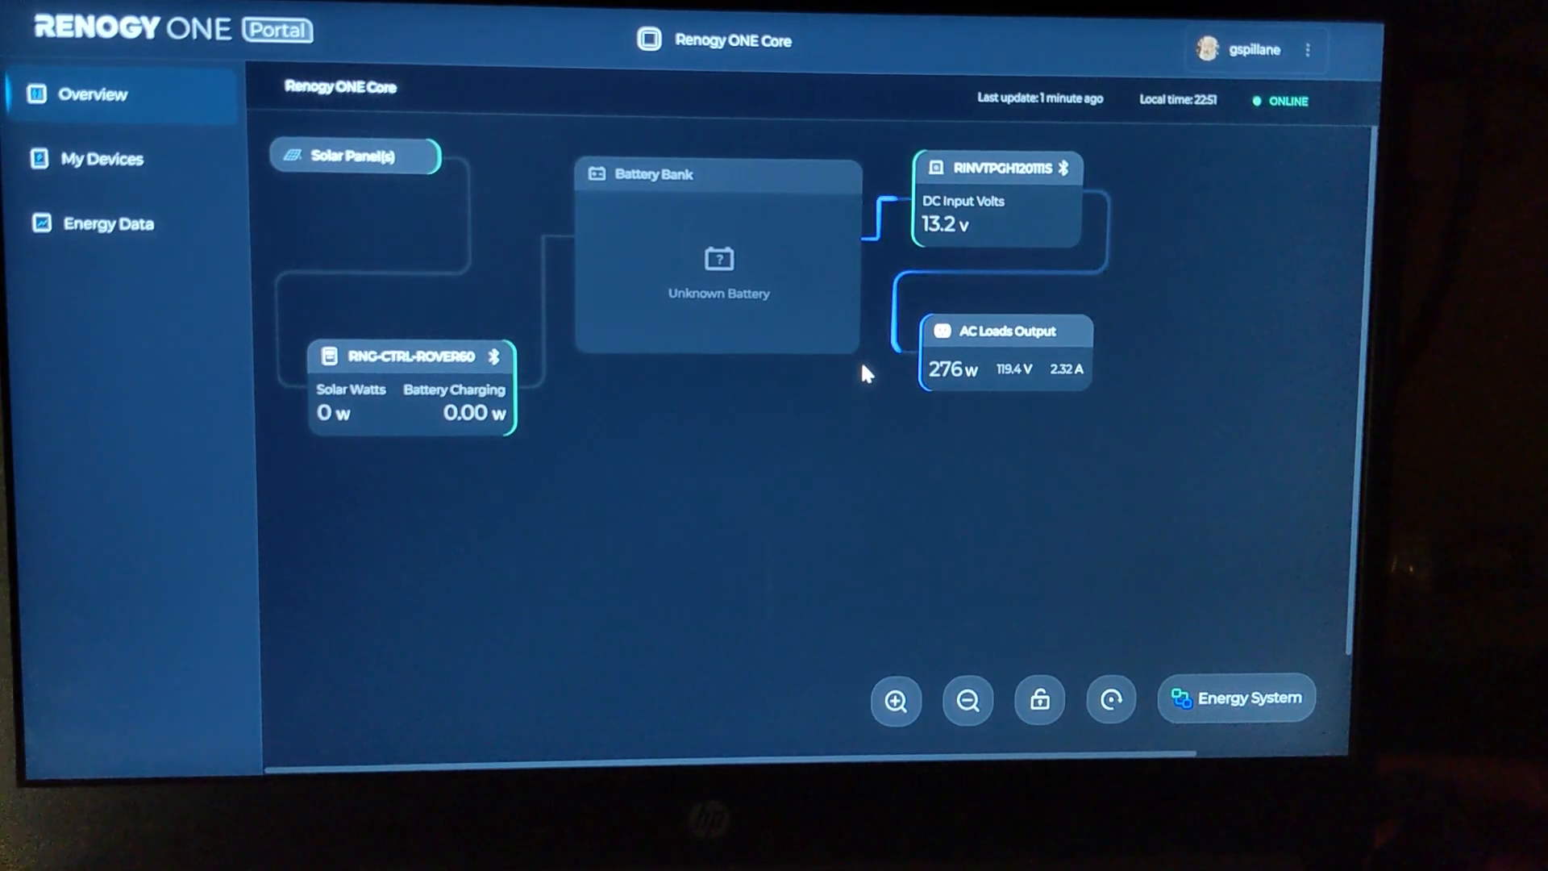